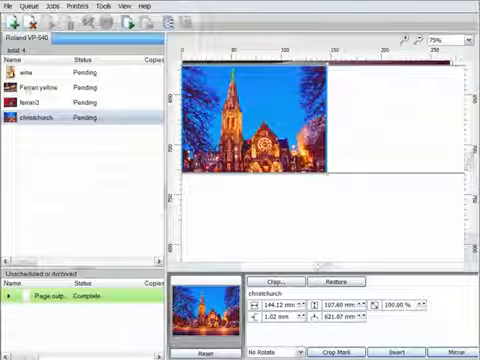
- Duplicate the wine job so a second copy joins the queue
{"action": "left_click", "coordinate": [40, 75]}
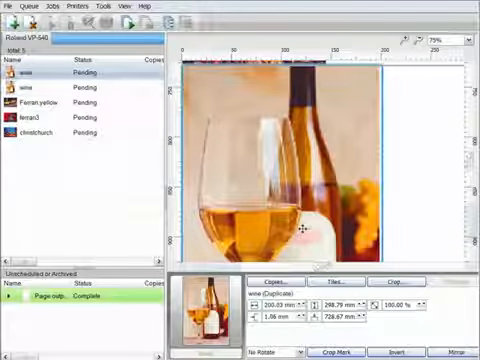
- Create a copy group of the wine job with 3.00 mm vertical and horizontal spacing
{"action": "left_click", "coordinate": [277, 280]}
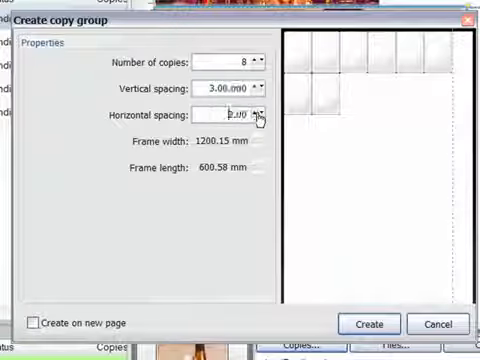
{"action": "left_click", "coordinate": [259, 59]}
{"action": "type", "text": "14"}
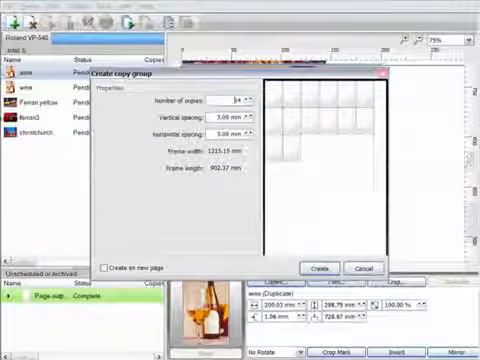
{"action": "left_click", "coordinate": [321, 267]}
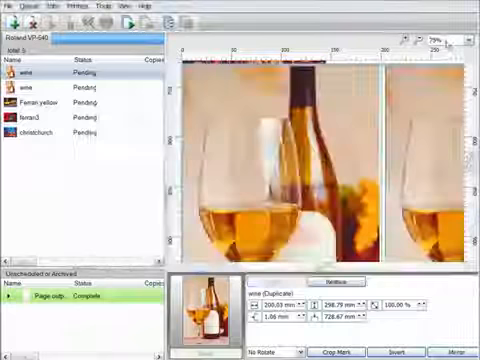